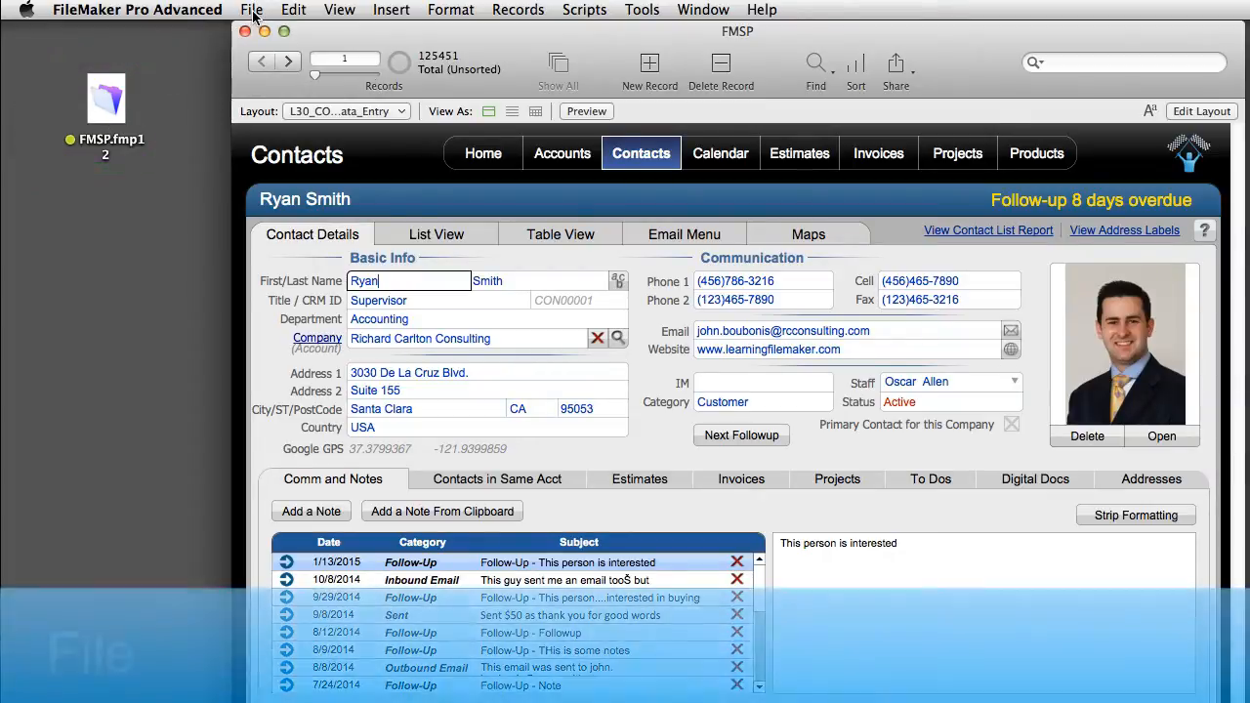
# Set Network Sharing to On with FMSP available to All users, and confirm.
pyautogui.click(254, 11)
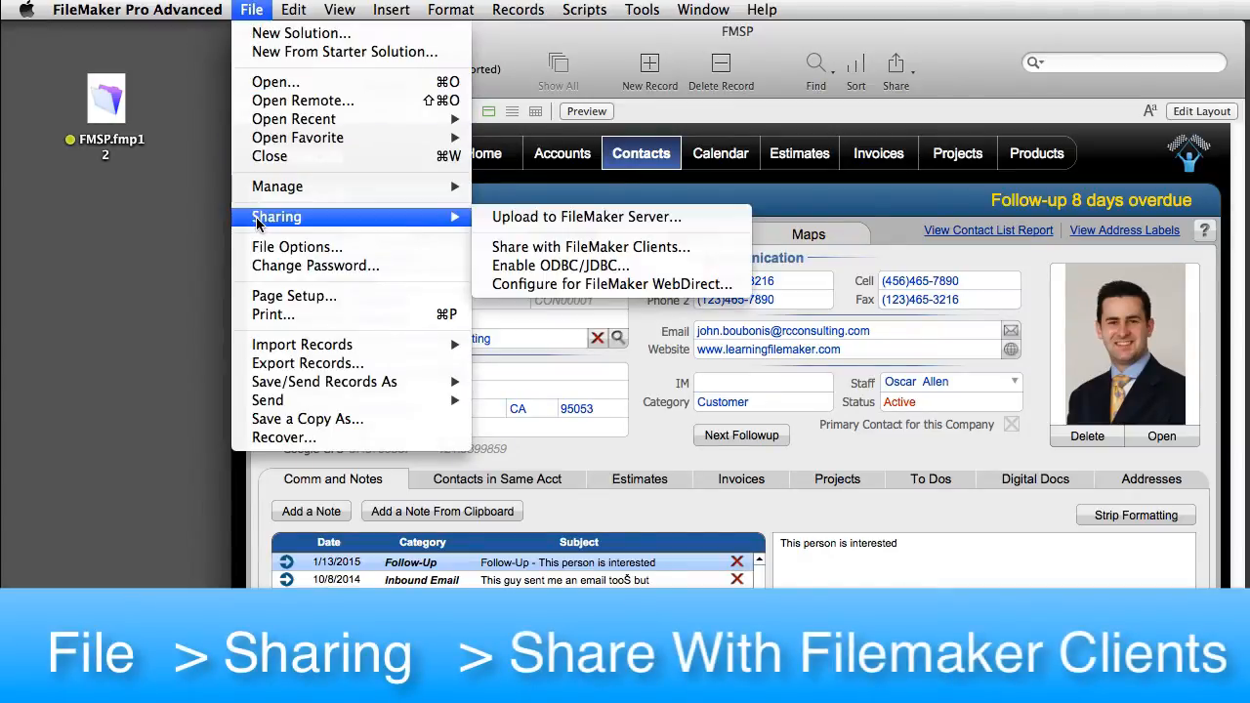
pyautogui.moveTo(589, 246)
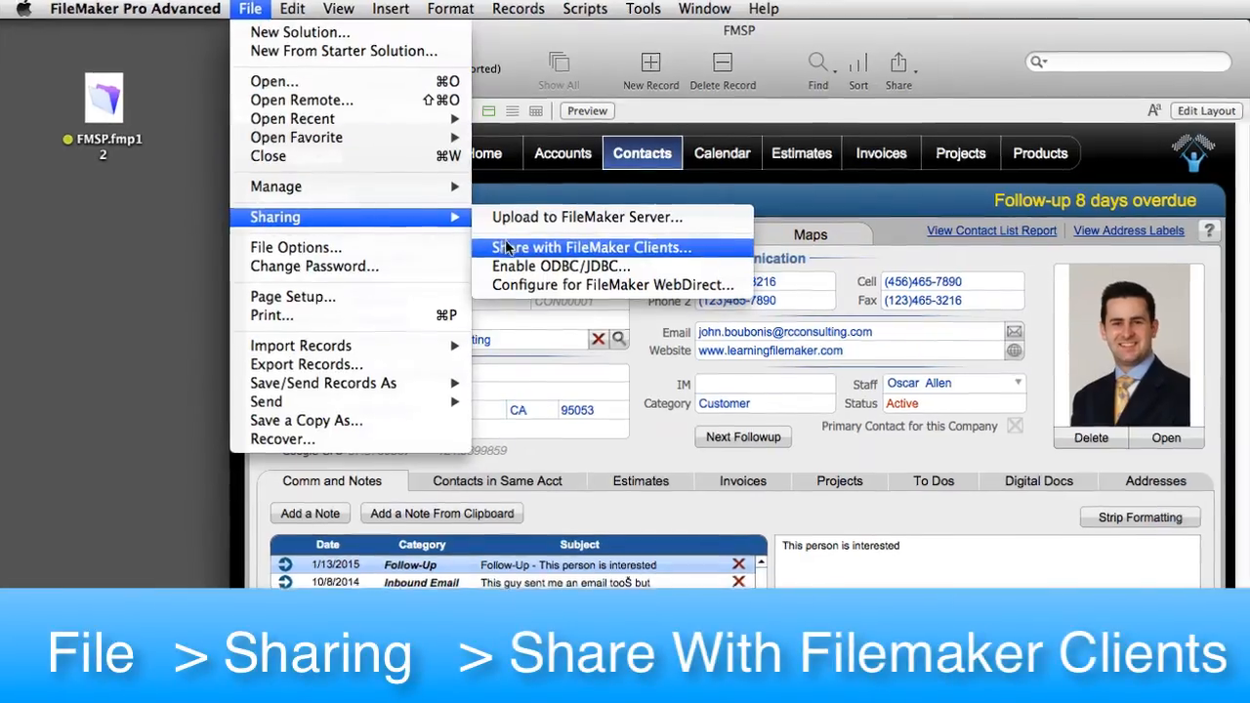
pyautogui.click(602, 246)
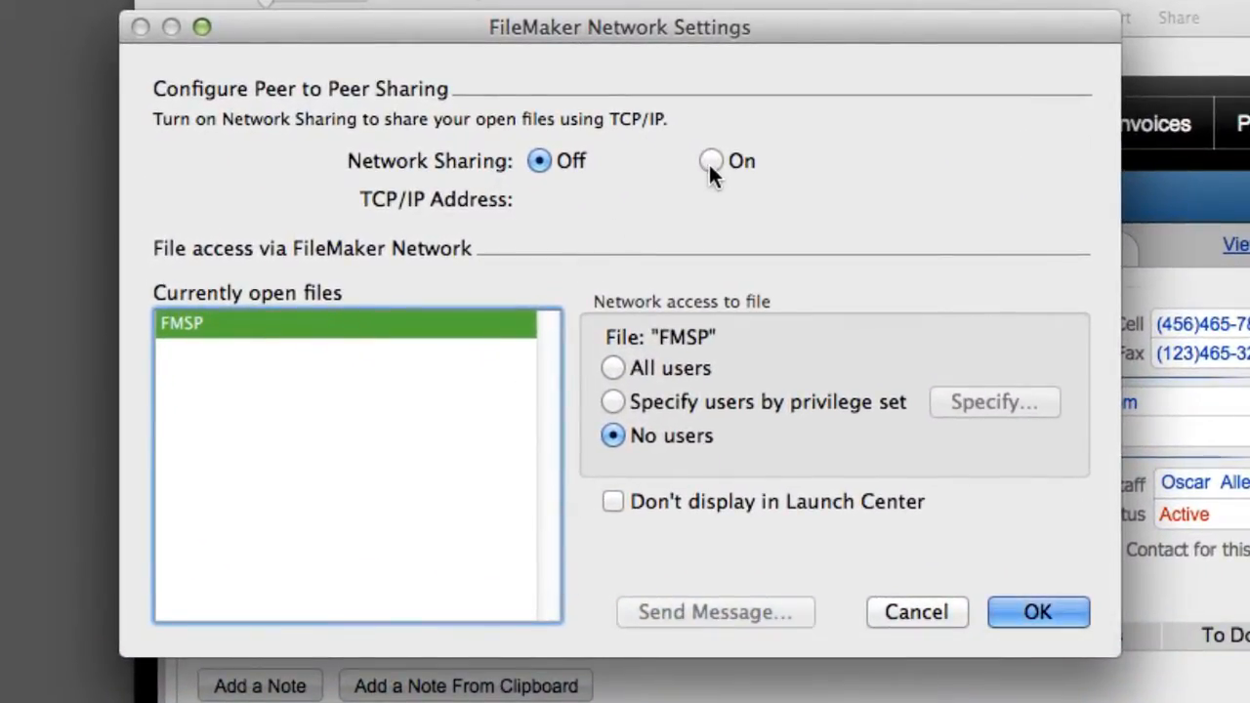
pyautogui.click(707, 160)
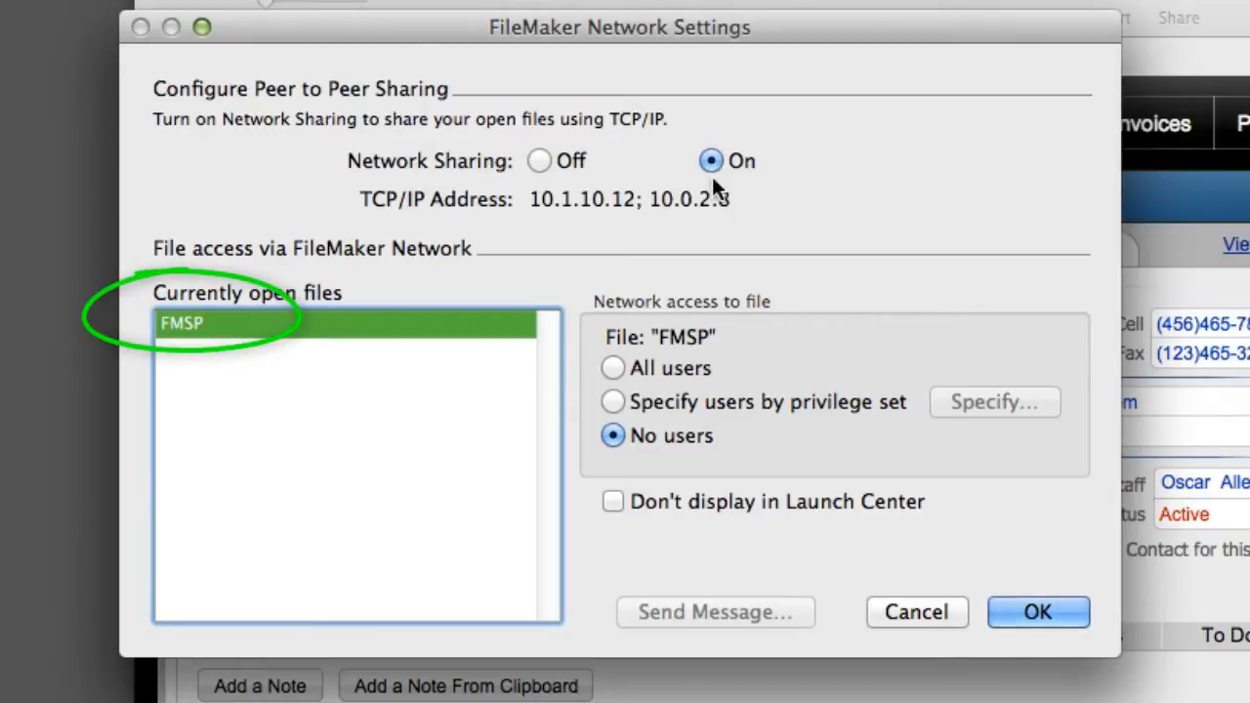
pyautogui.click(613, 367)
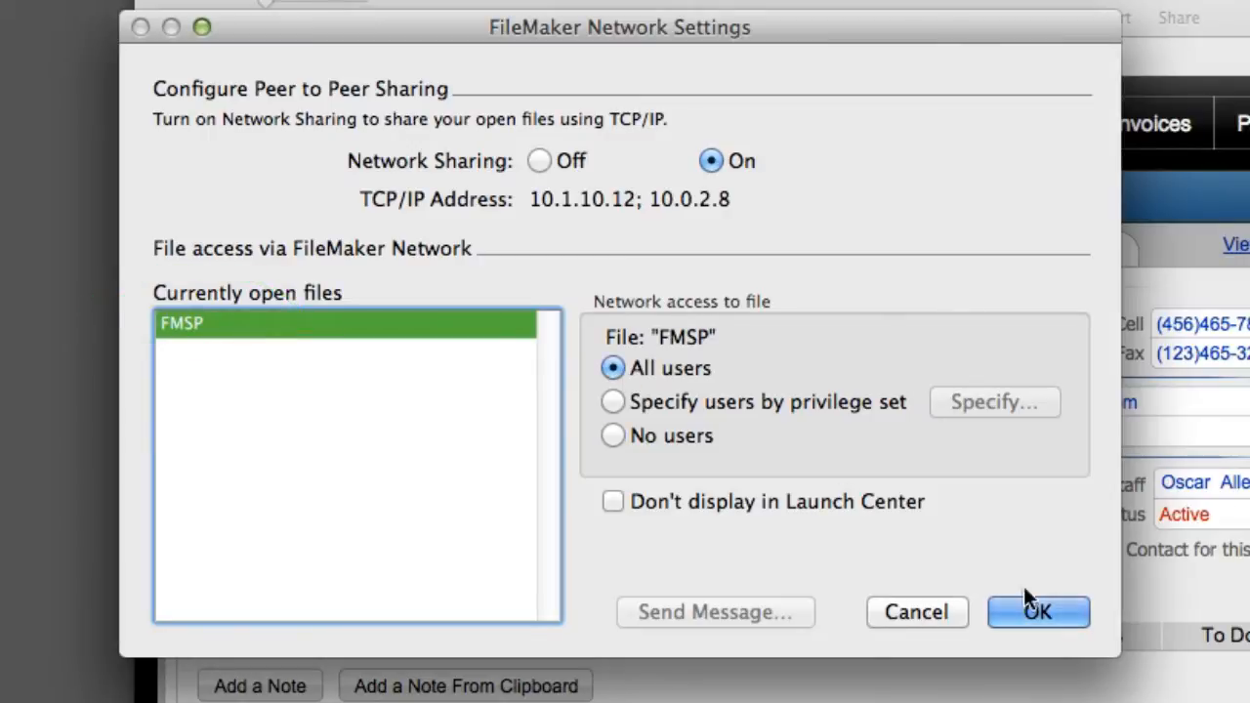
pyautogui.click(1037, 613)
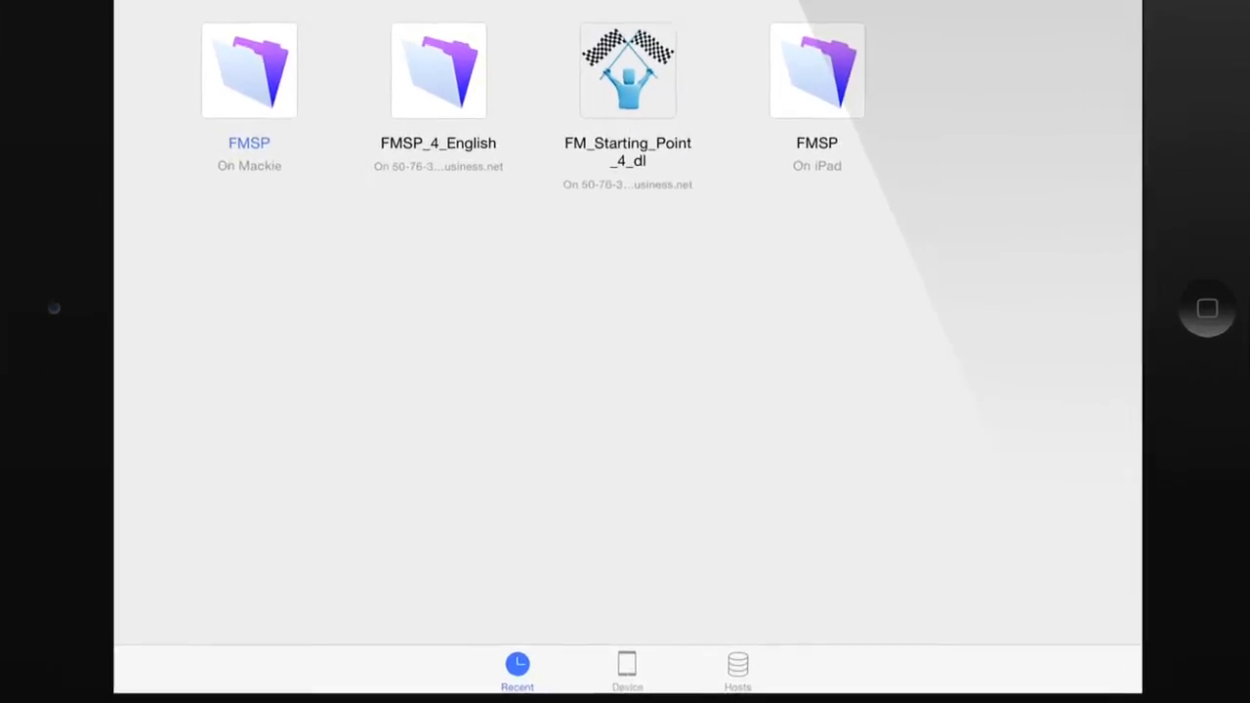
# Browse the Hosts list and open the local Mac host Mackie sharing FMSP.
pyautogui.click(744, 668)
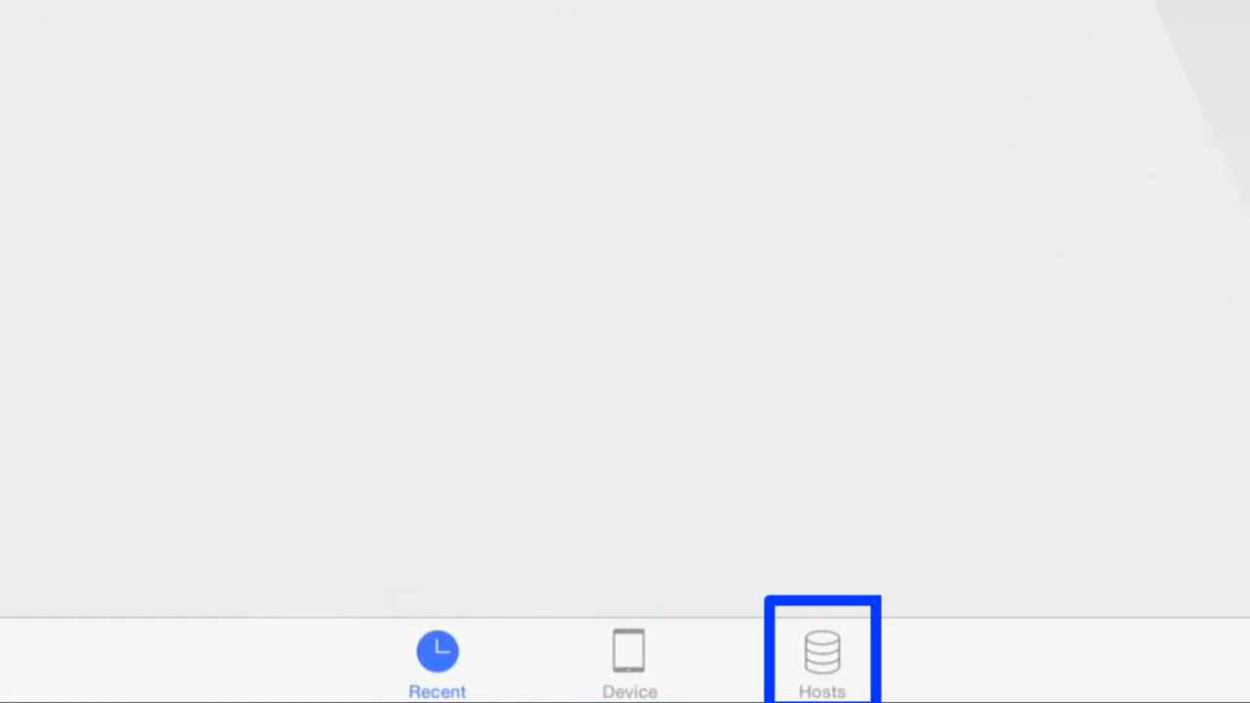
pyautogui.click(820, 660)
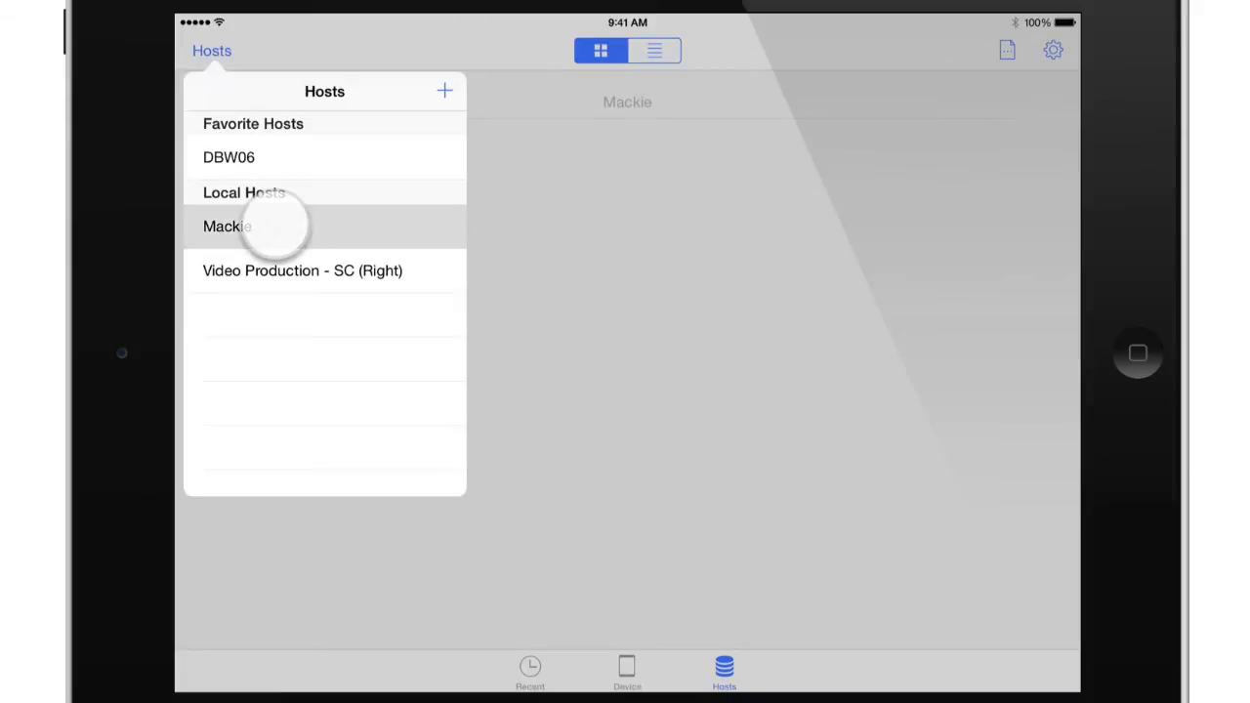
pyautogui.click(227, 227)
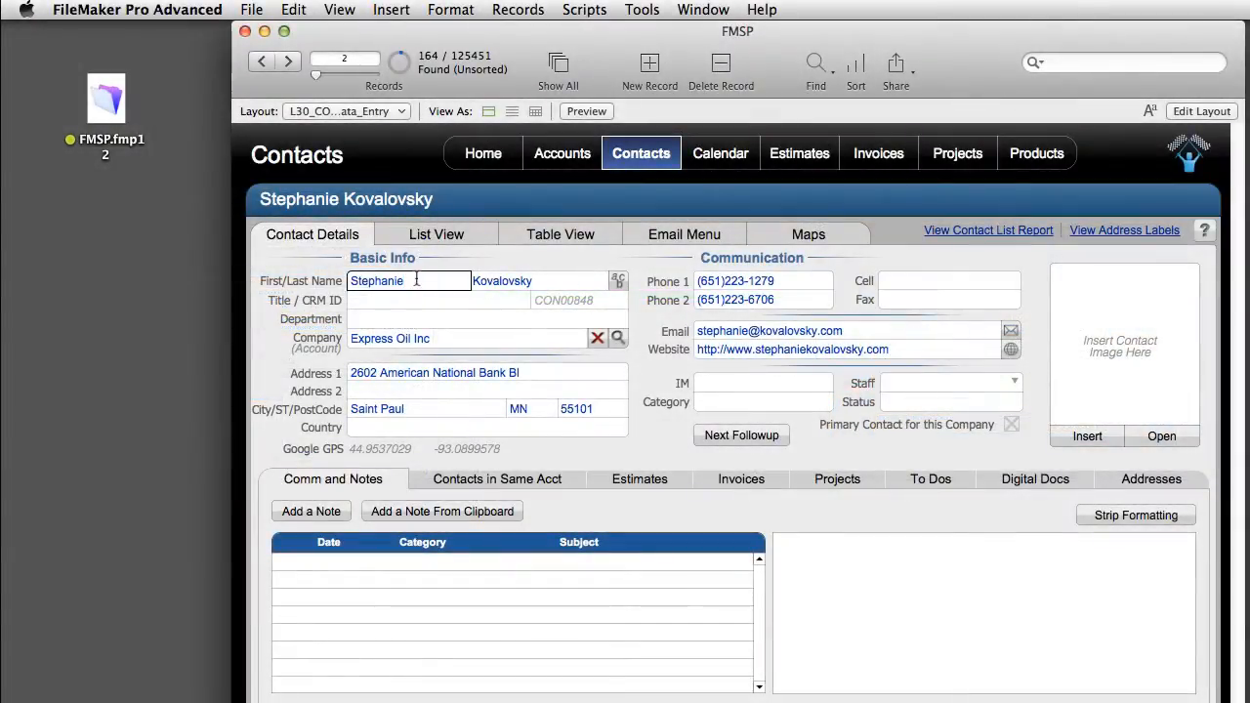
pyautogui.write('To')
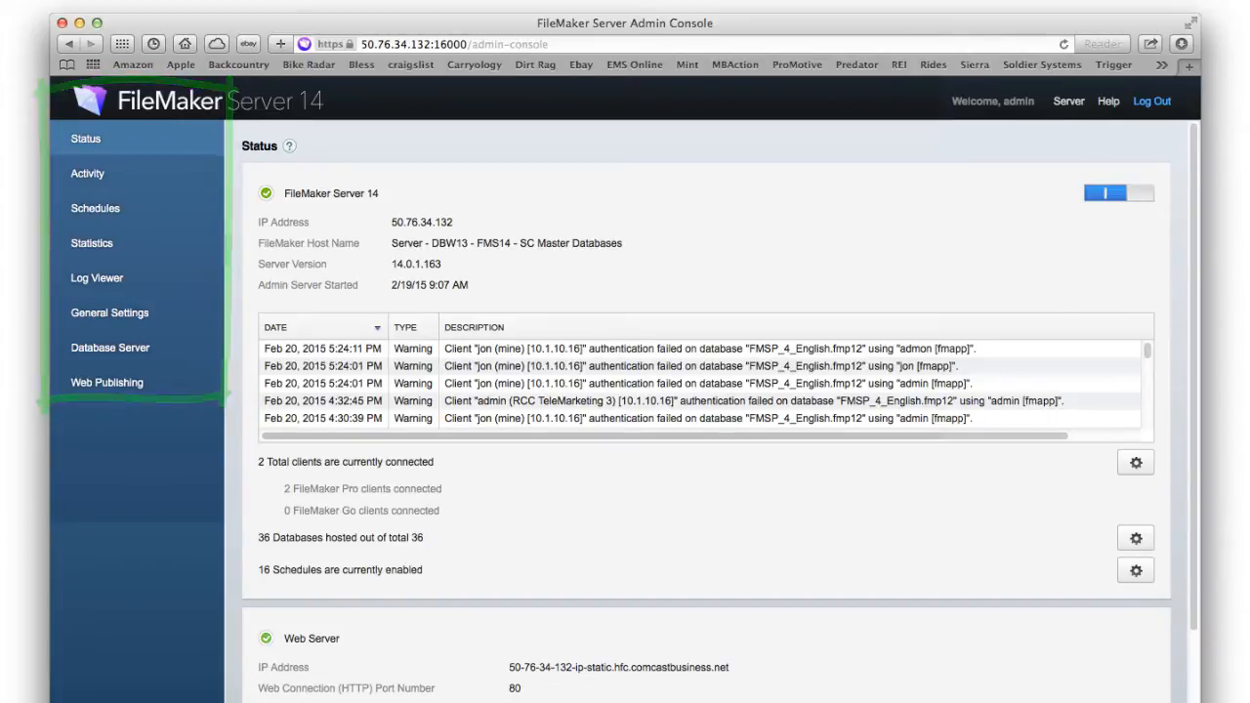
# Switch the Activity page from the Databases list to the connected Clients list.
pyautogui.click(86, 171)
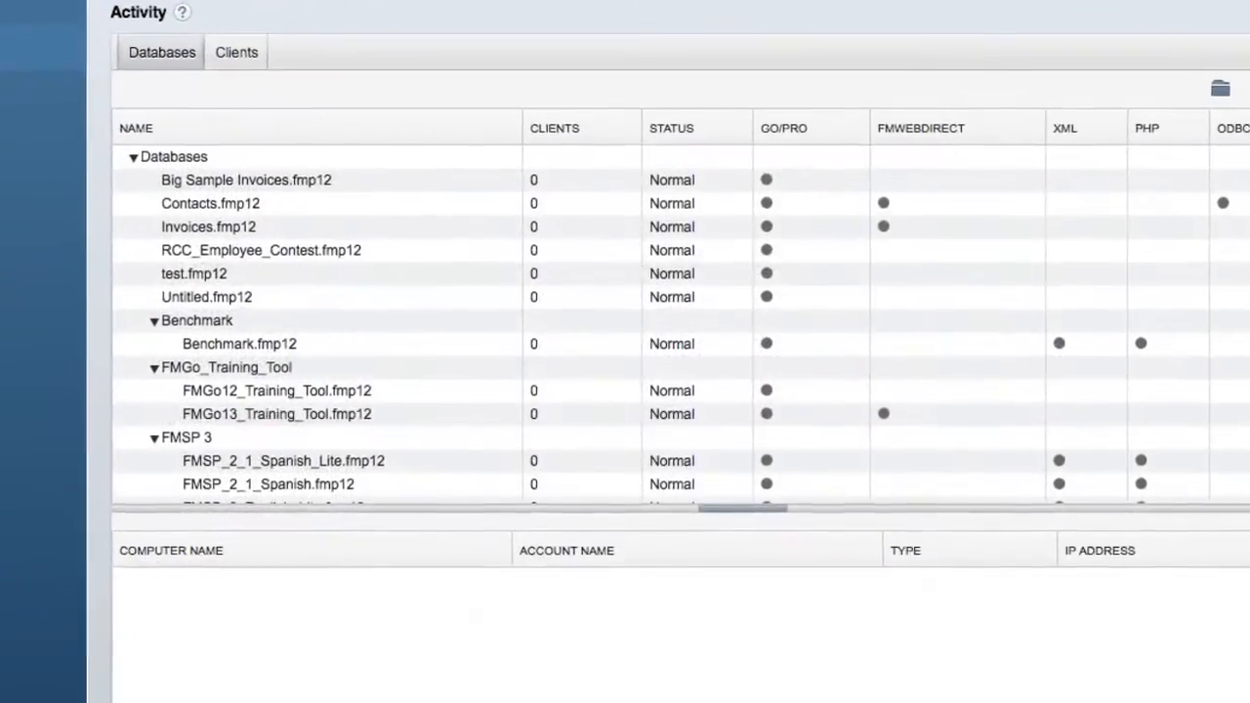
pyautogui.click(230, 51)
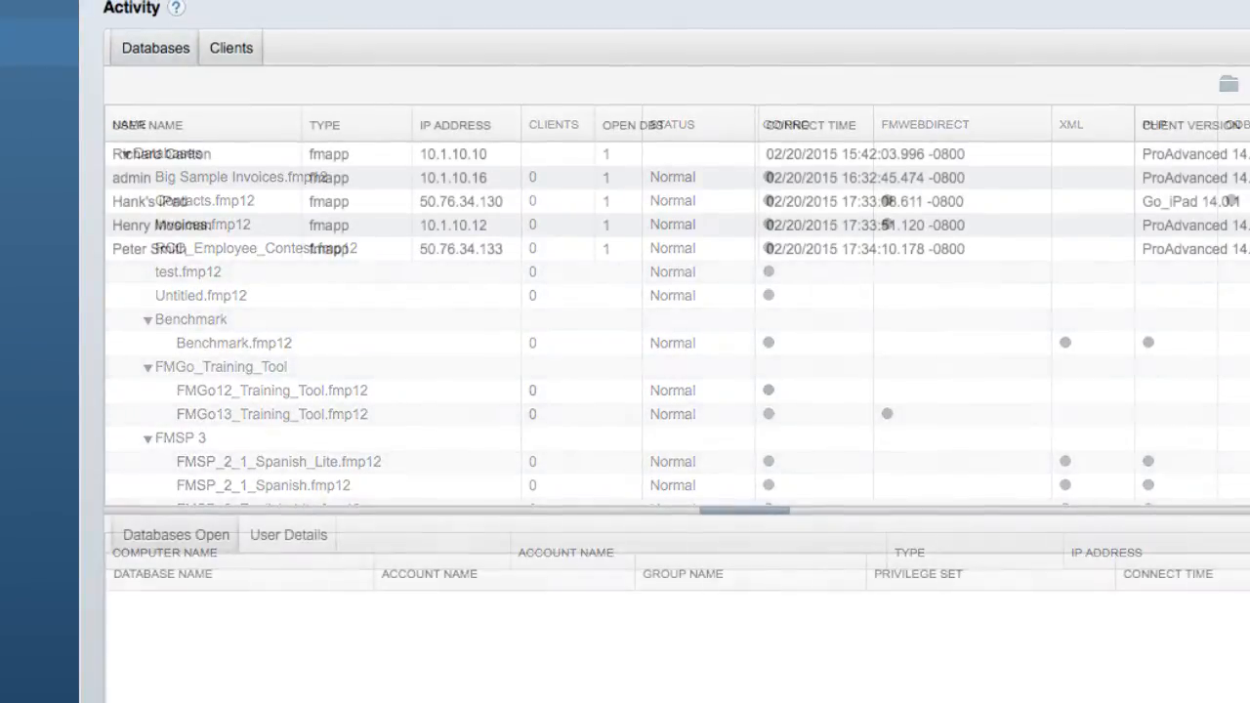
pyautogui.click(230, 47)
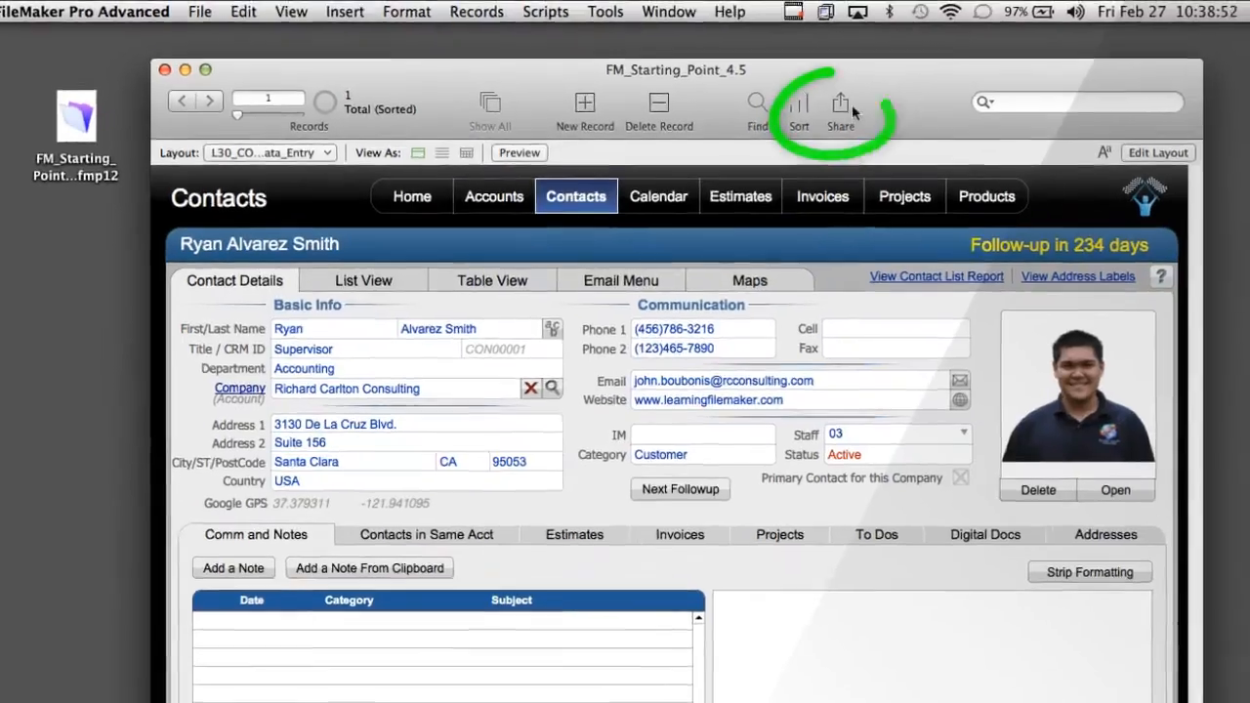
# Start an Upload to FileMaker Server and choose host DBW10 as the destination.
pyautogui.click(839, 104)
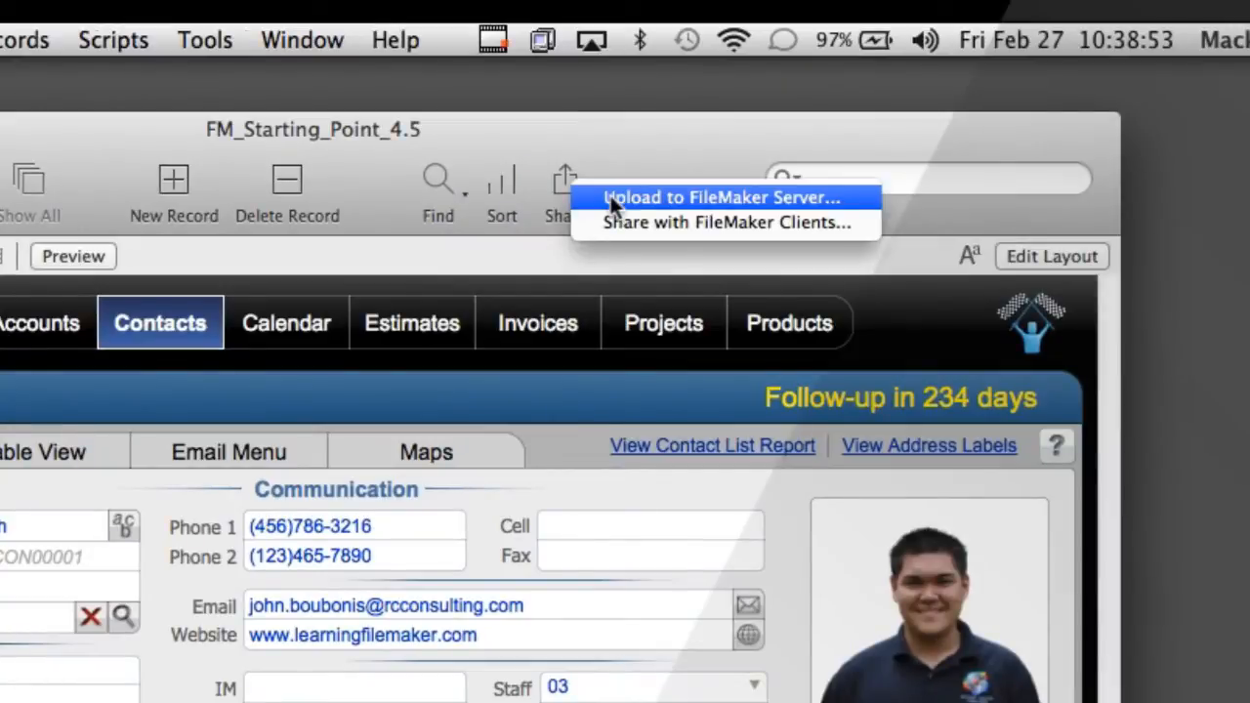
pyautogui.click(730, 195)
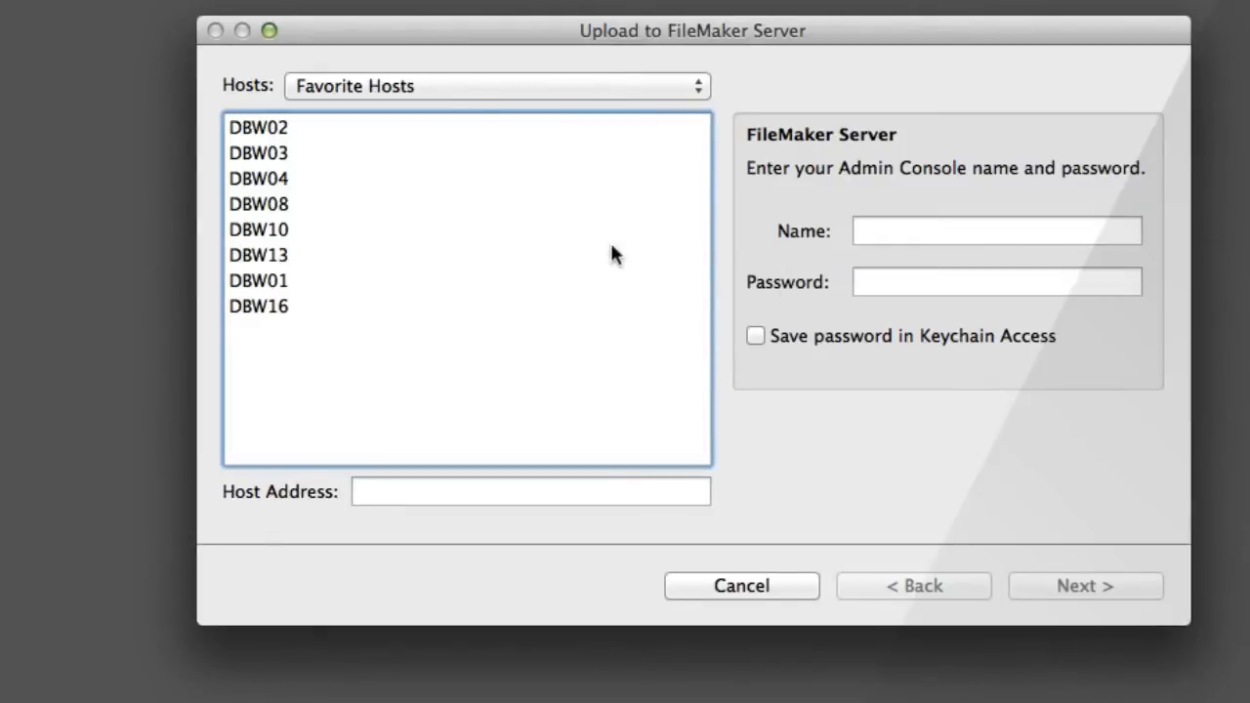
pyautogui.click(258, 229)
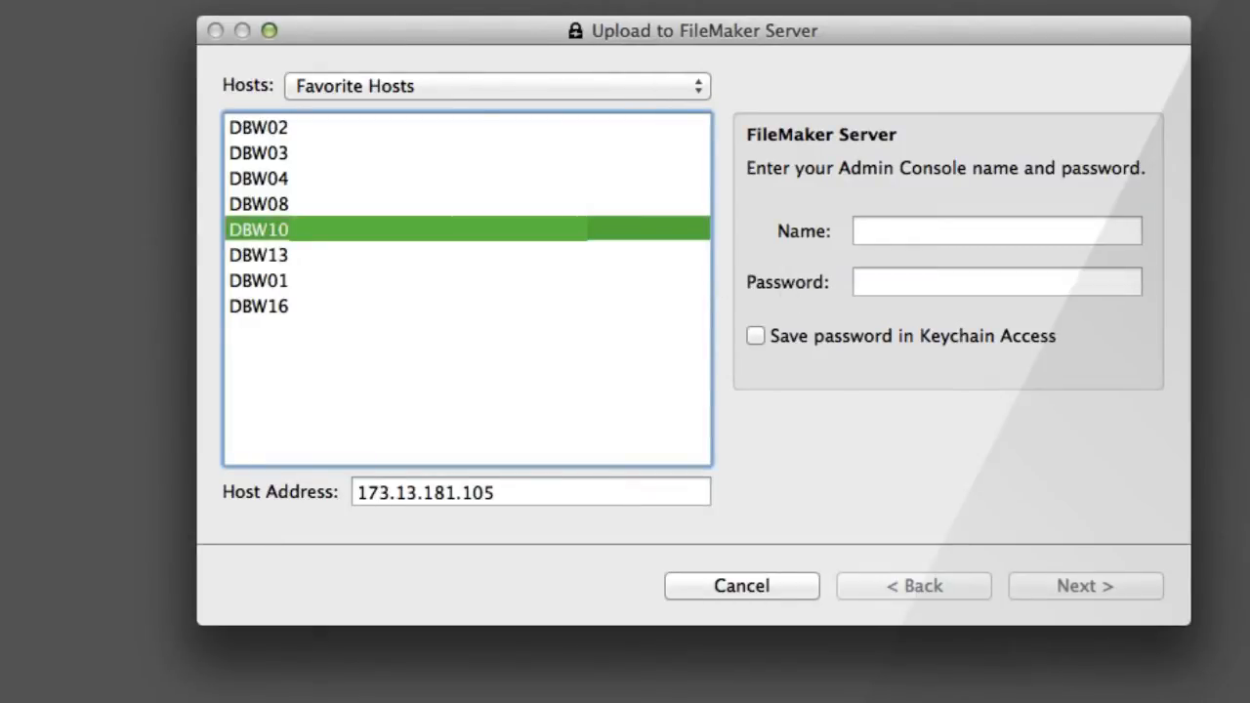
pyautogui.moveTo(910, 262)
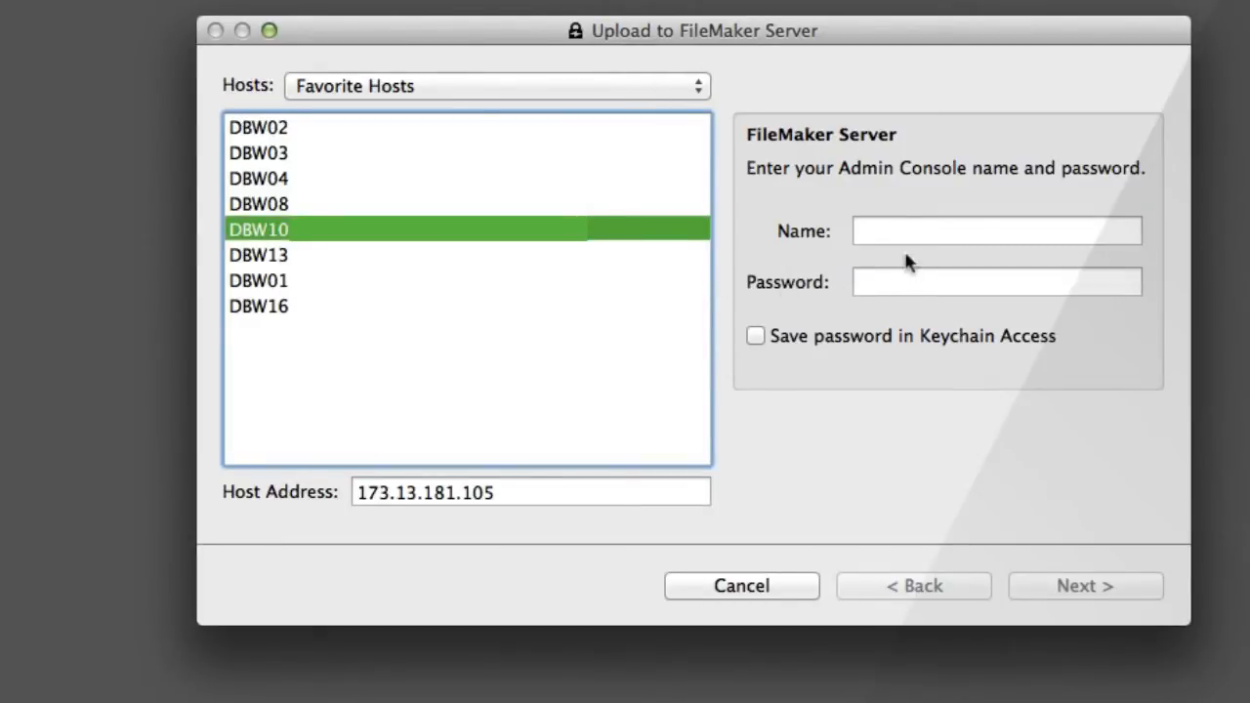
# Enter the Admin Console account name 'admin' and its password.
pyautogui.click(995, 230)
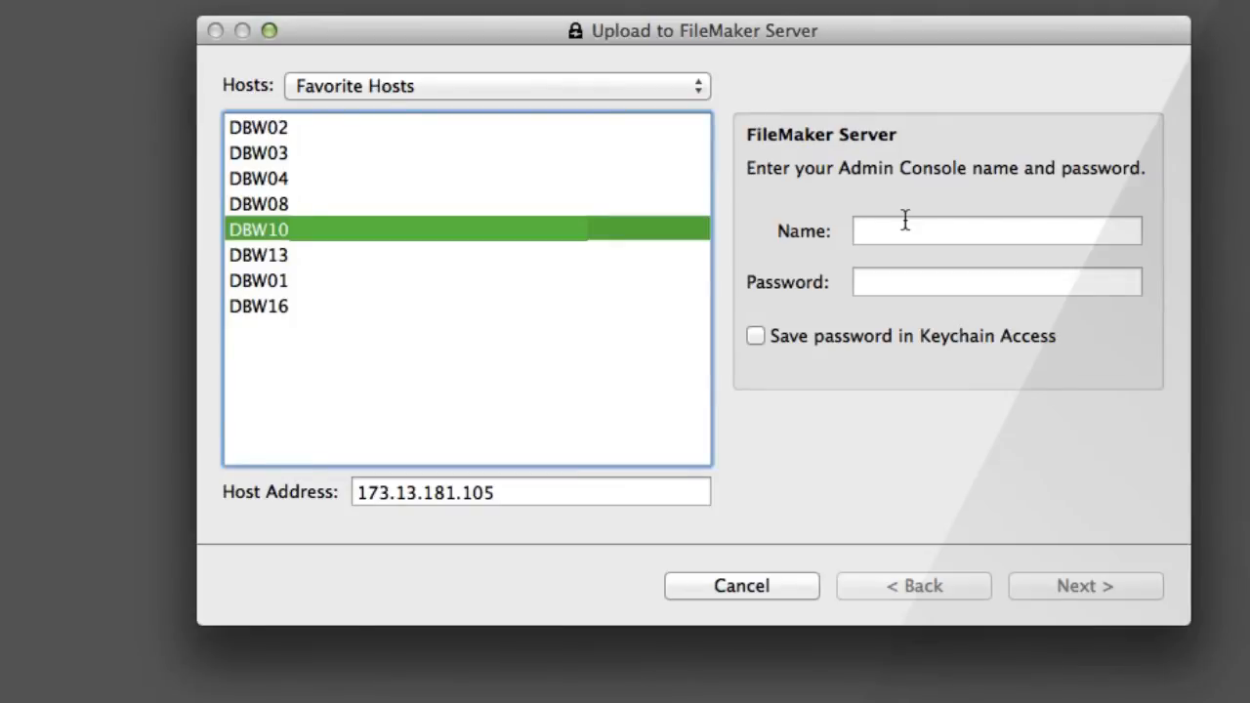
pyautogui.write('admin')
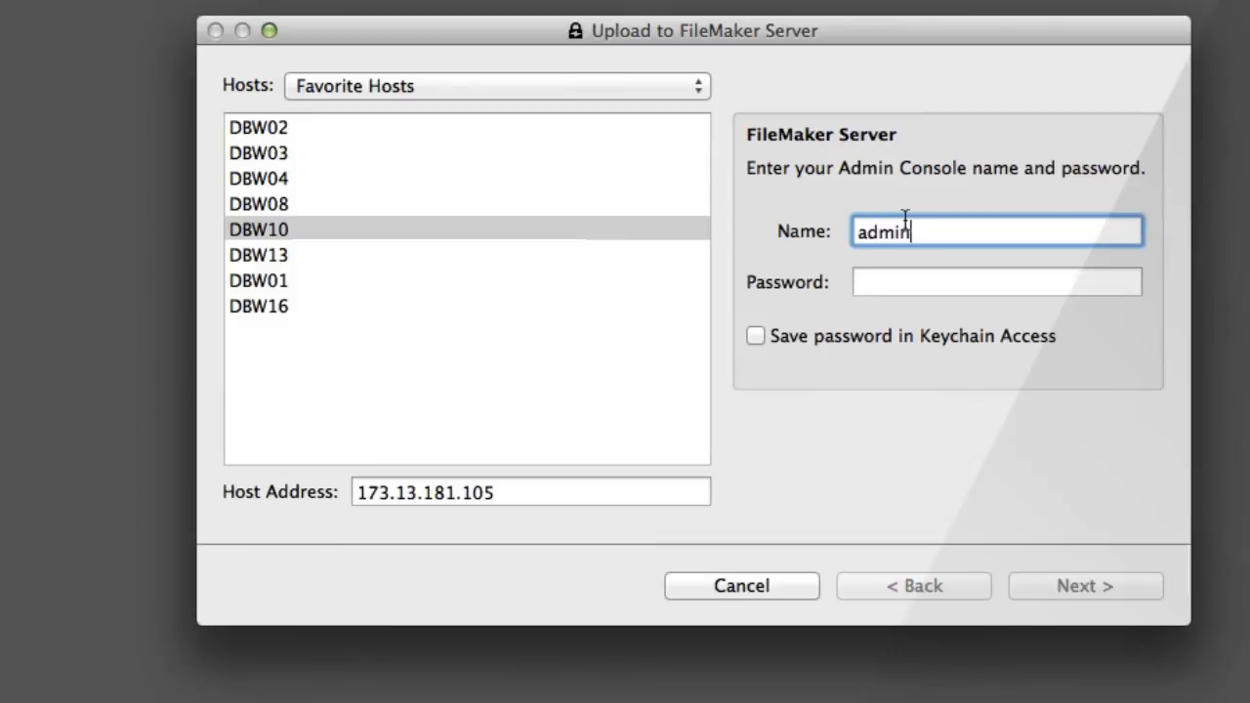
pyautogui.write('•••')
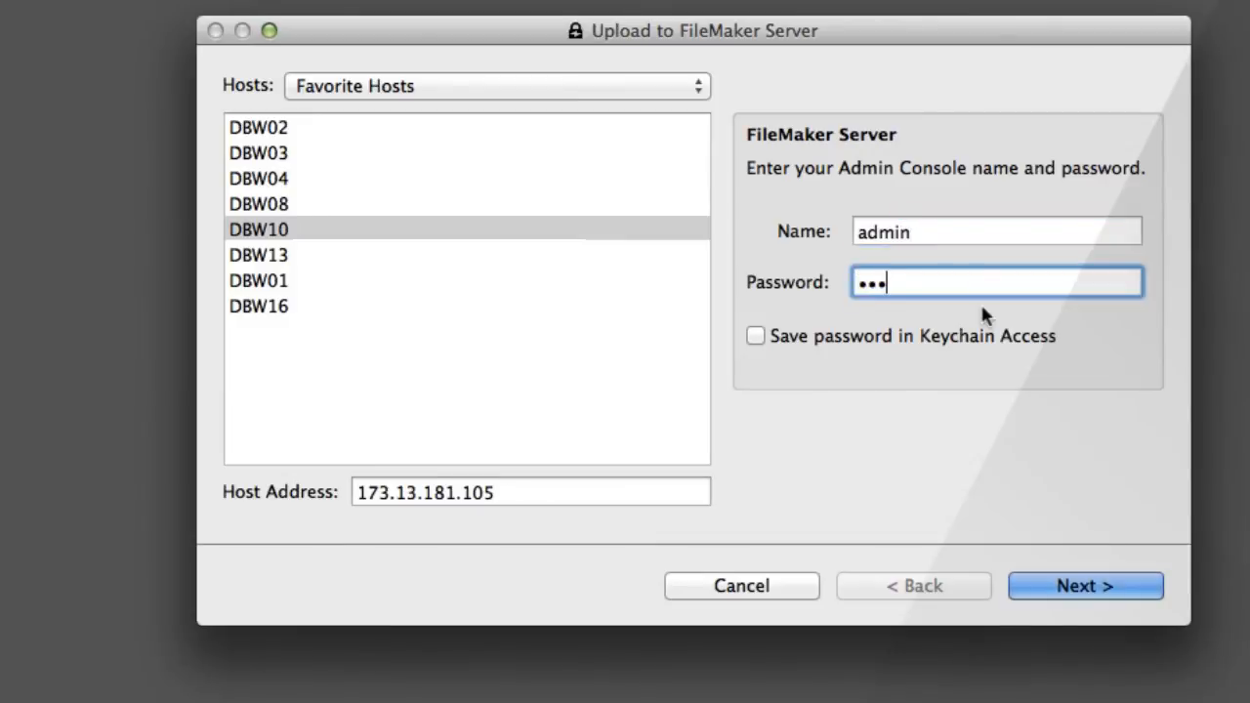